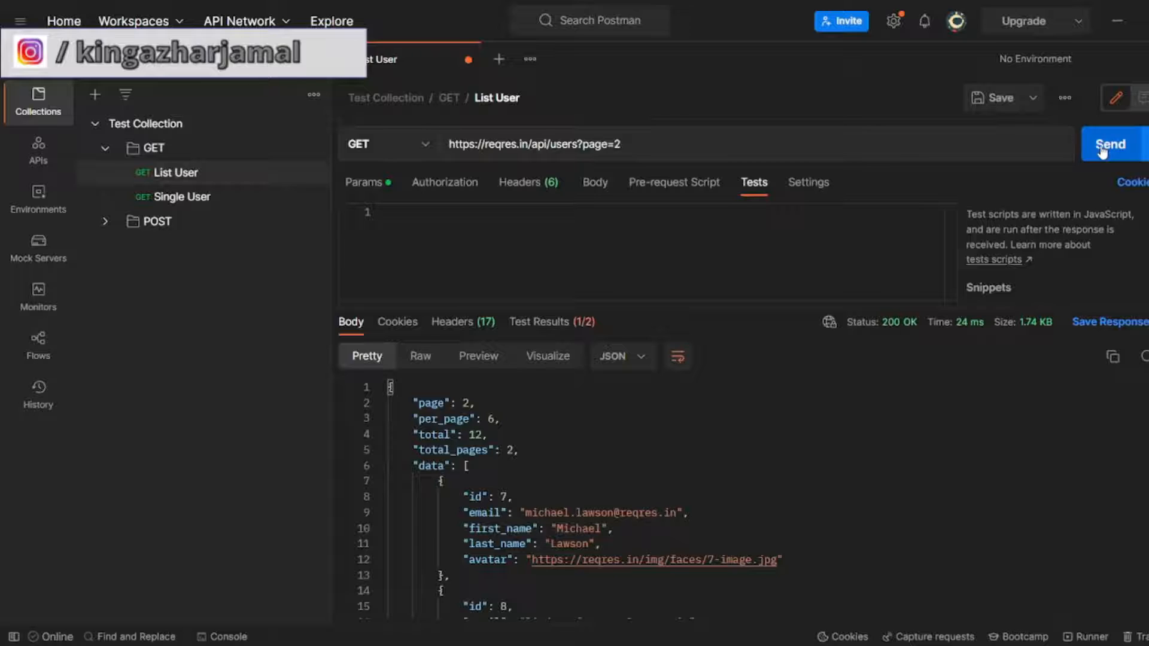
# - Resend the List User GET request for reqres.in page 2
pyautogui.click(1110, 144)
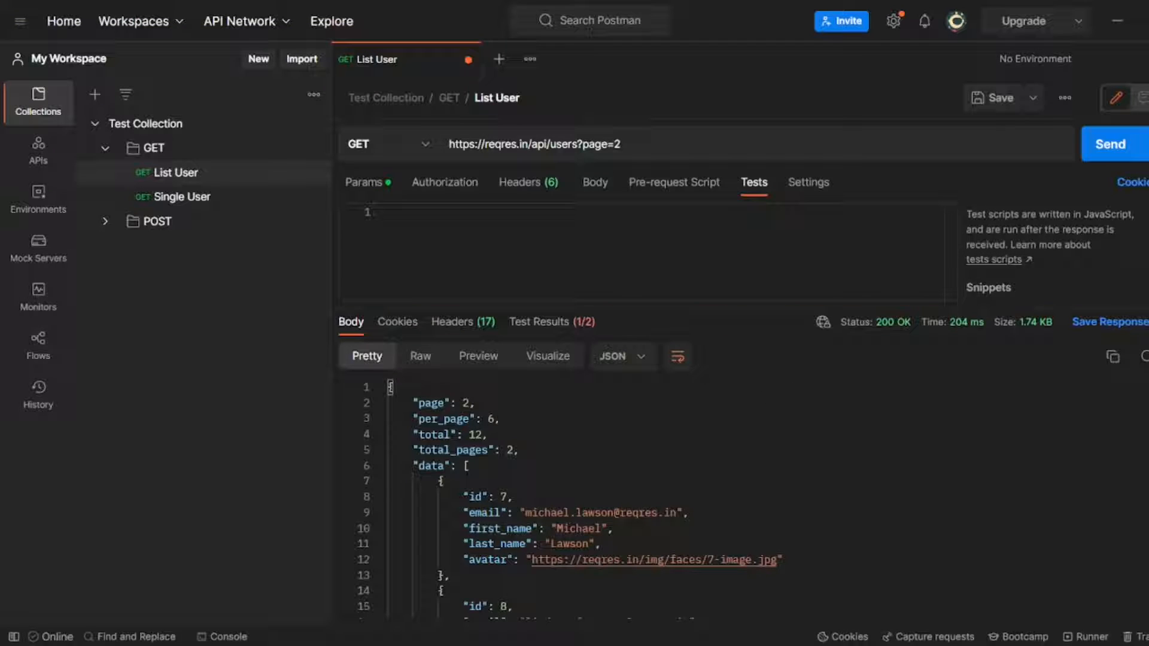
pyautogui.moveTo(575, 195)
pyautogui.write('yuuou')
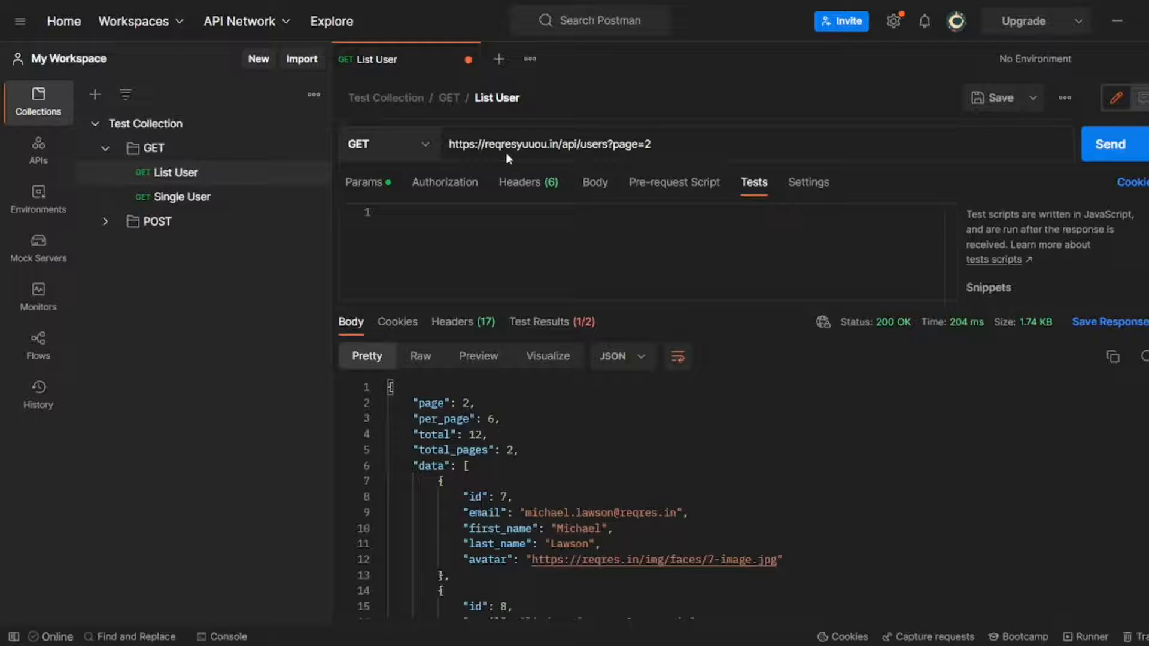
# - Send the request to reqresyuuou.in and open its failed entry in the console
pyautogui.click(1110, 143)
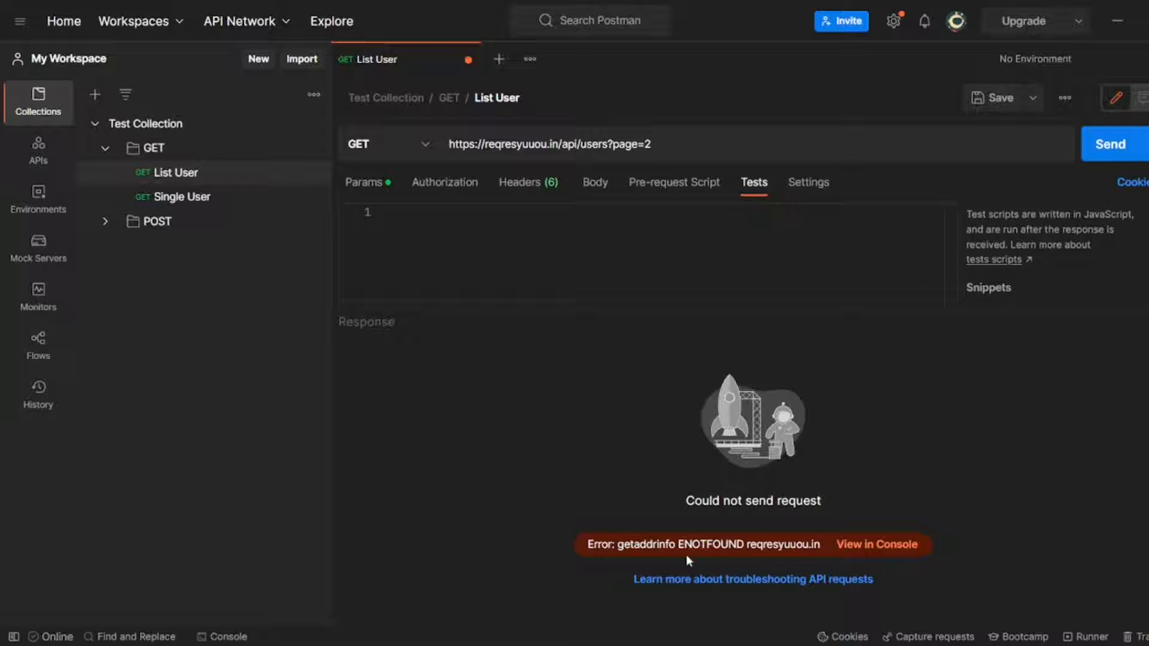
pyautogui.doubleClick(706, 544)
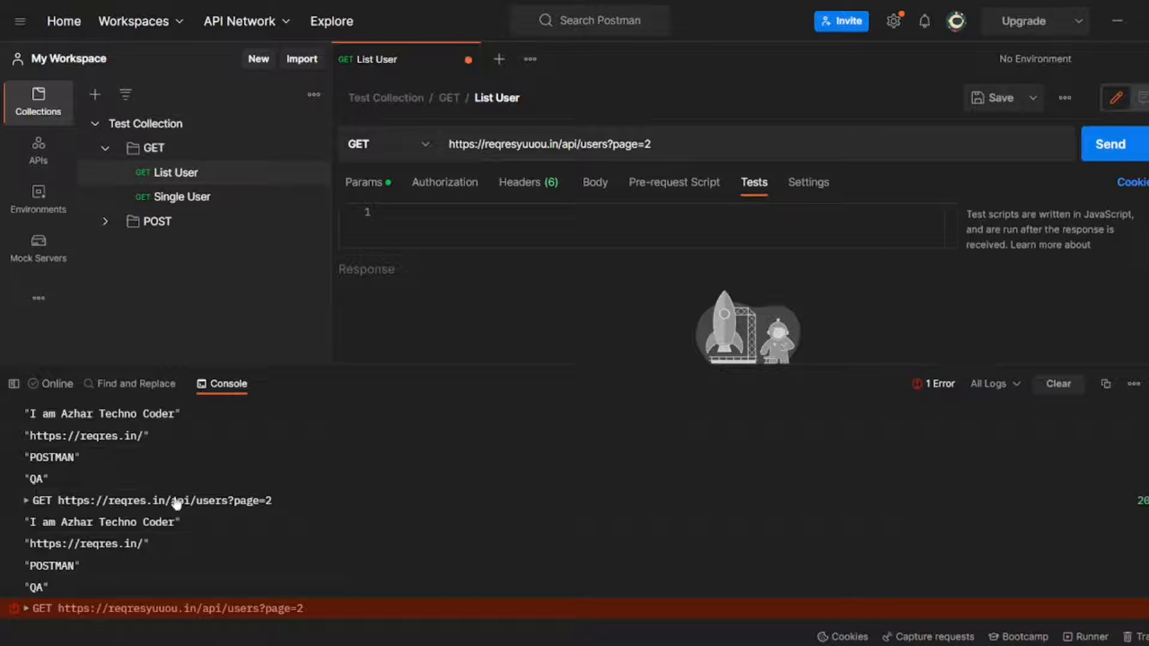
pyautogui.moveTo(1084, 356)
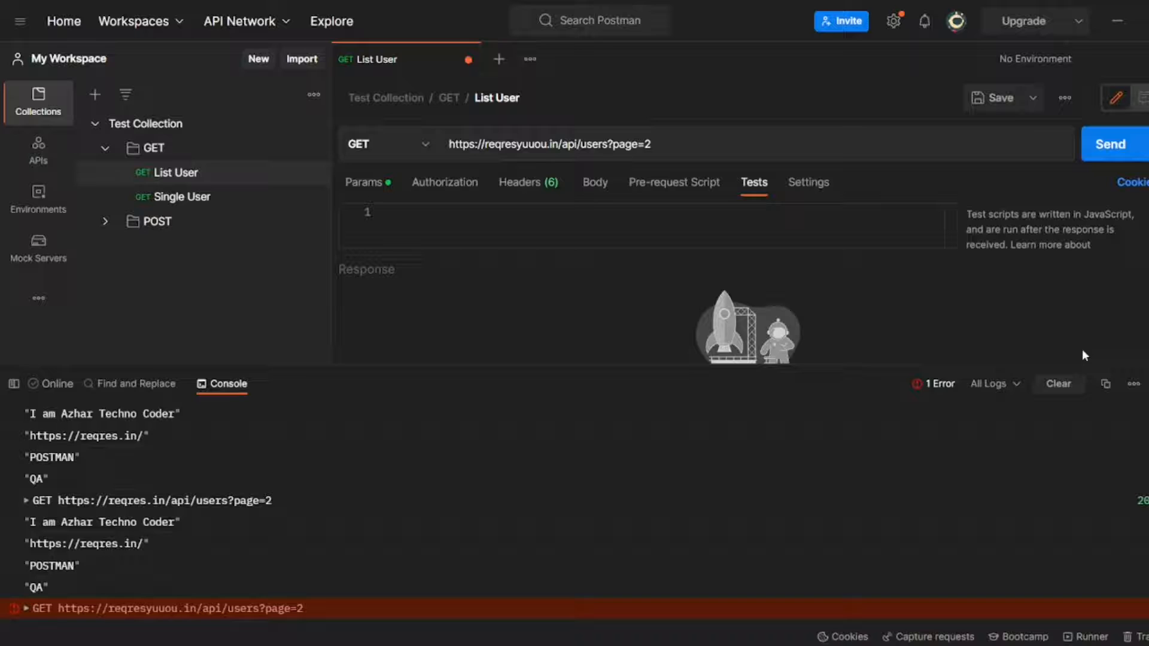
# - Clear the console and resend the request to reqresyuuou.in
pyautogui.click(1058, 383)
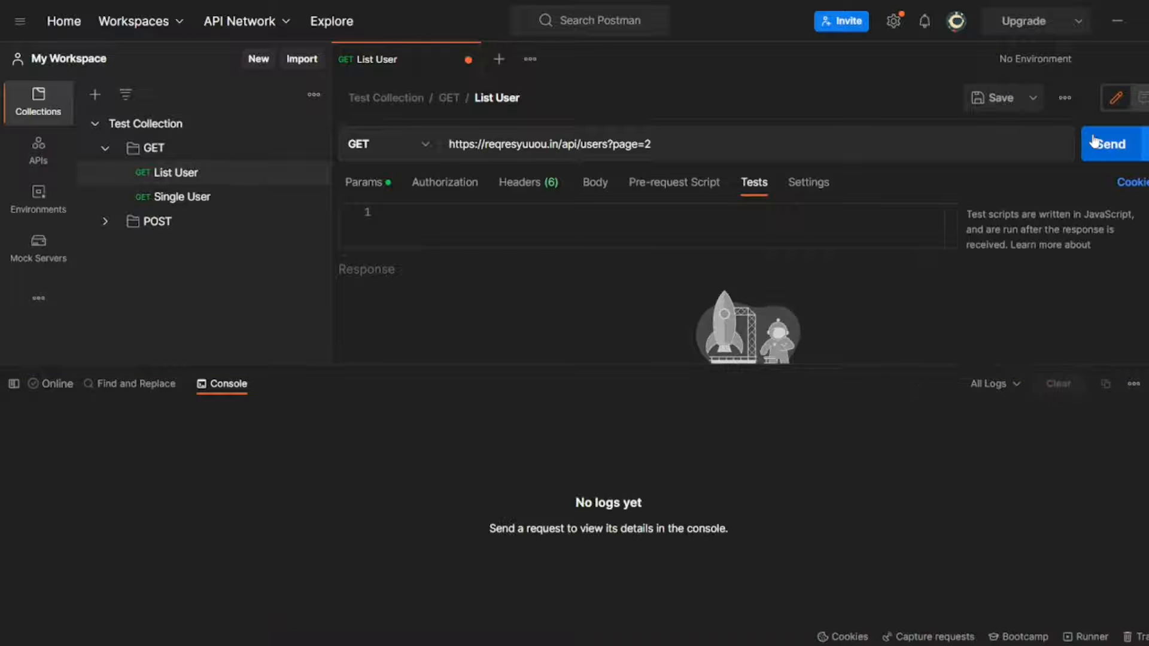
pyautogui.click(1109, 144)
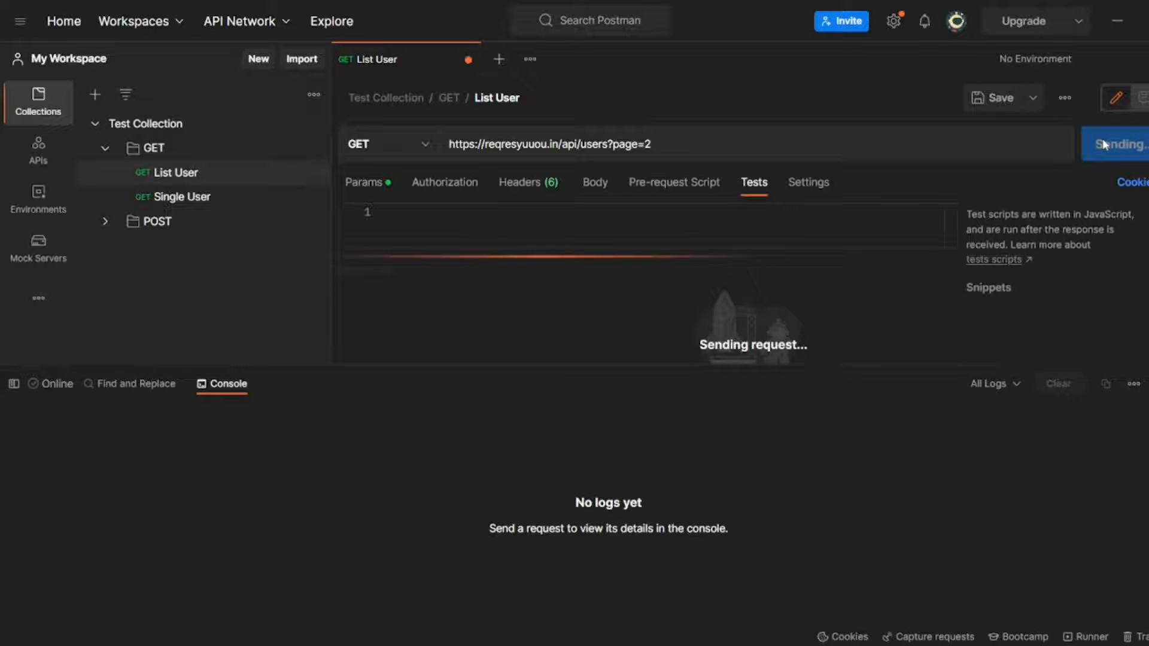
pyautogui.click(1112, 143)
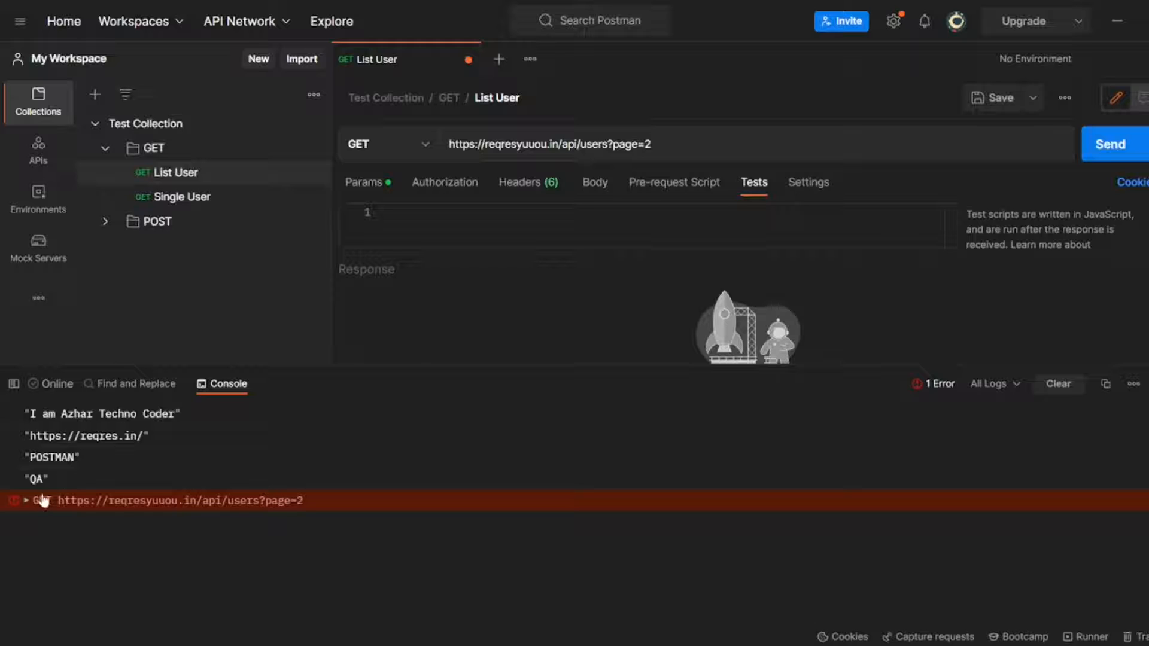
# - Expand the ENOTFOUND error entry and select the mistyped host in the URL
pyautogui.click(29, 500)
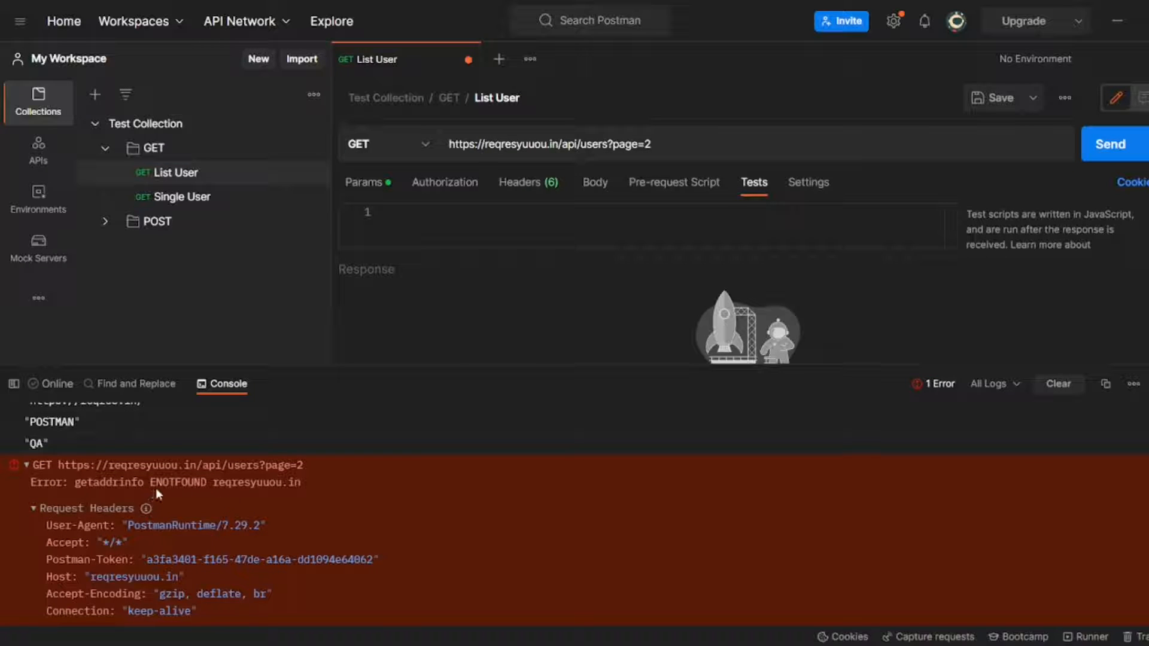
pyautogui.doubleClick(179, 482)
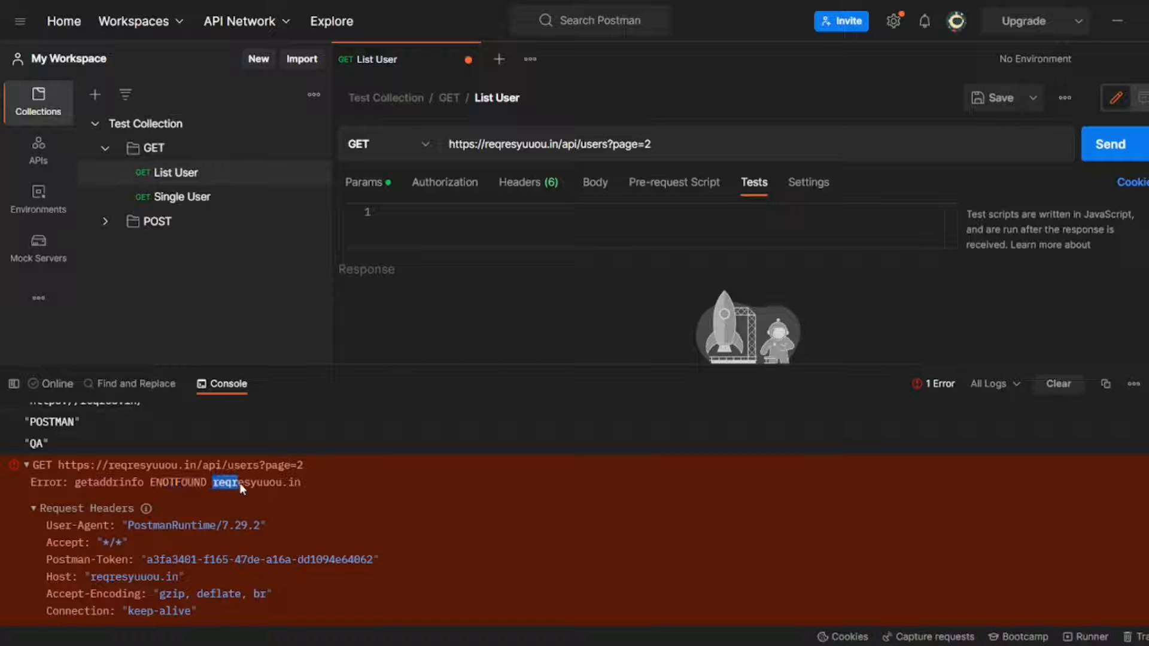
pyautogui.moveTo(216, 482); pyautogui.dragTo(300, 483)
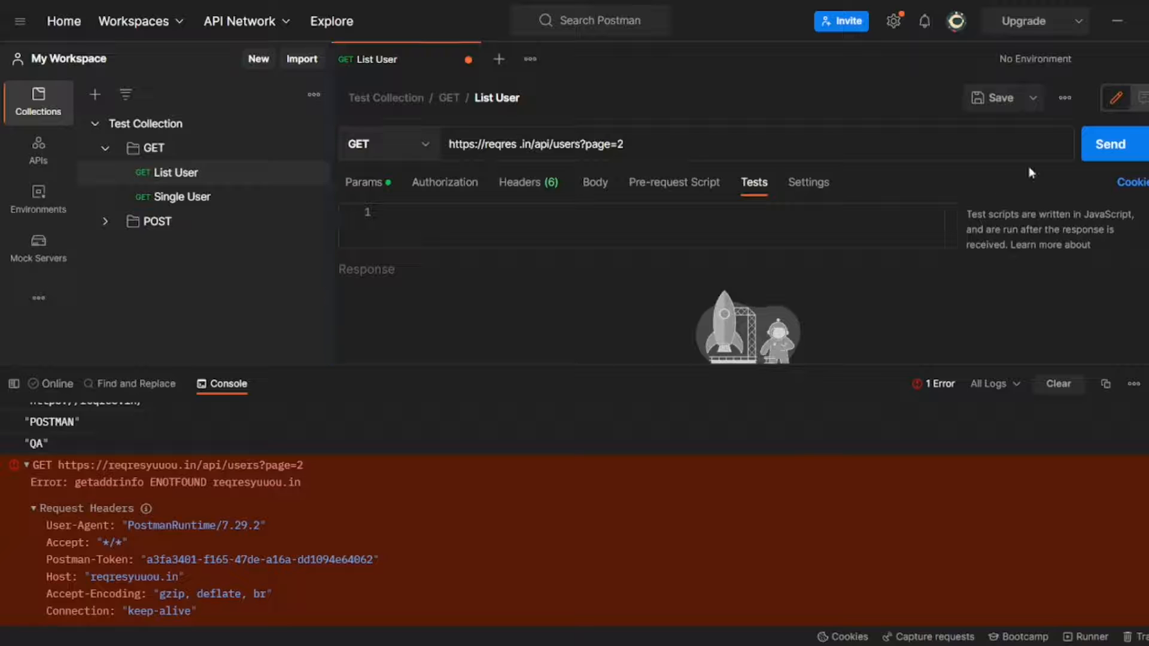
# - Send the request to host reqres .in, logging a second ENOTFOUND error
pyautogui.click(1110, 144)
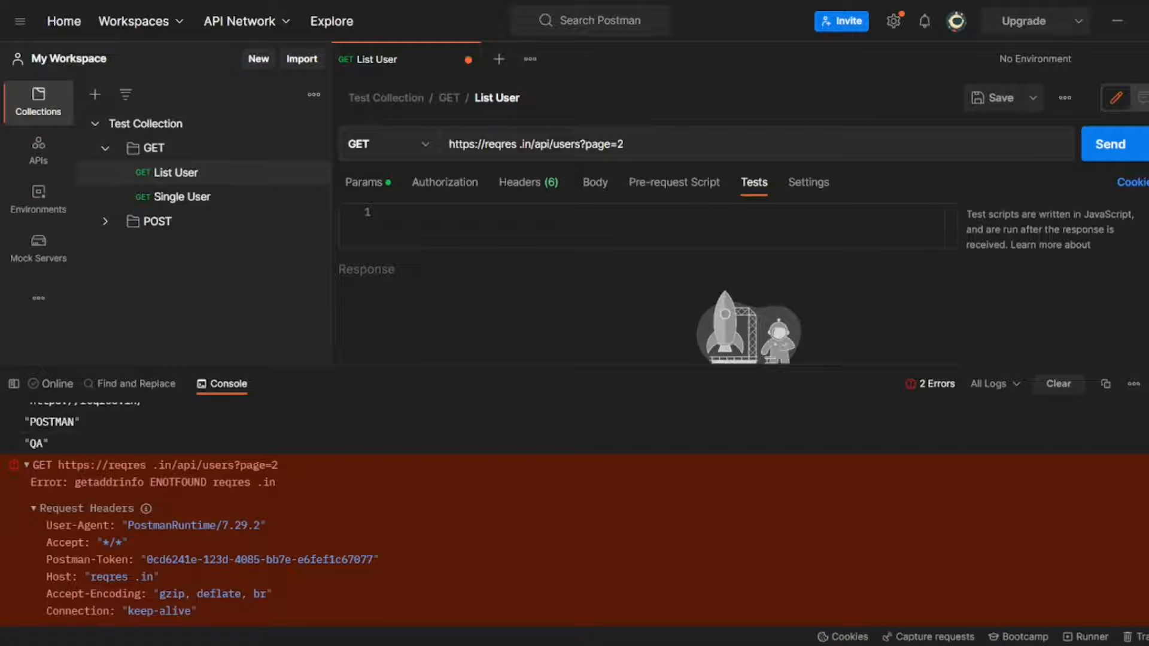
pyautogui.moveTo(879, 381)
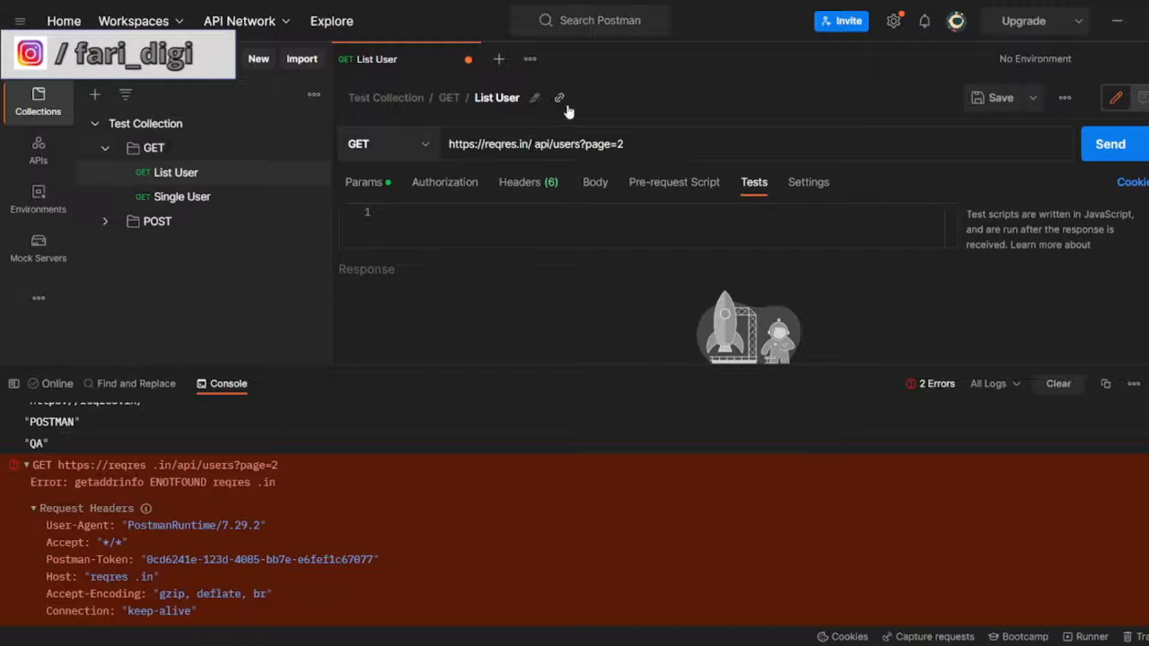
pyautogui.moveTo(859, 166)
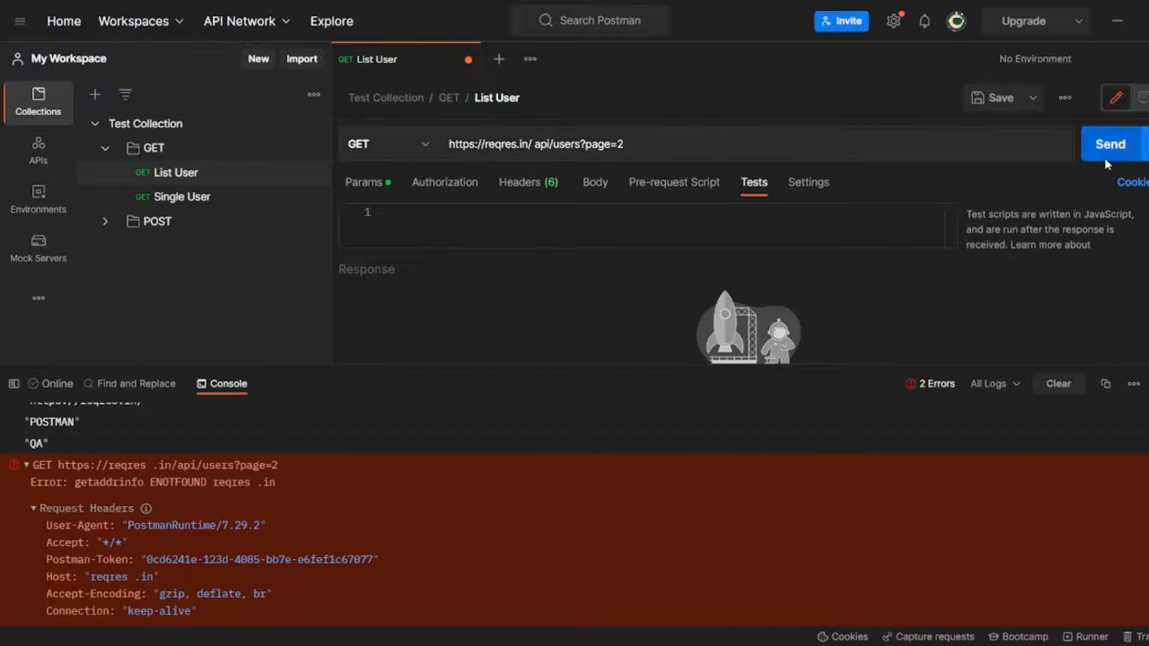
# - Send the request to reqres.in/ api/users?page=2, returning 404 Not Found
pyautogui.click(1109, 143)
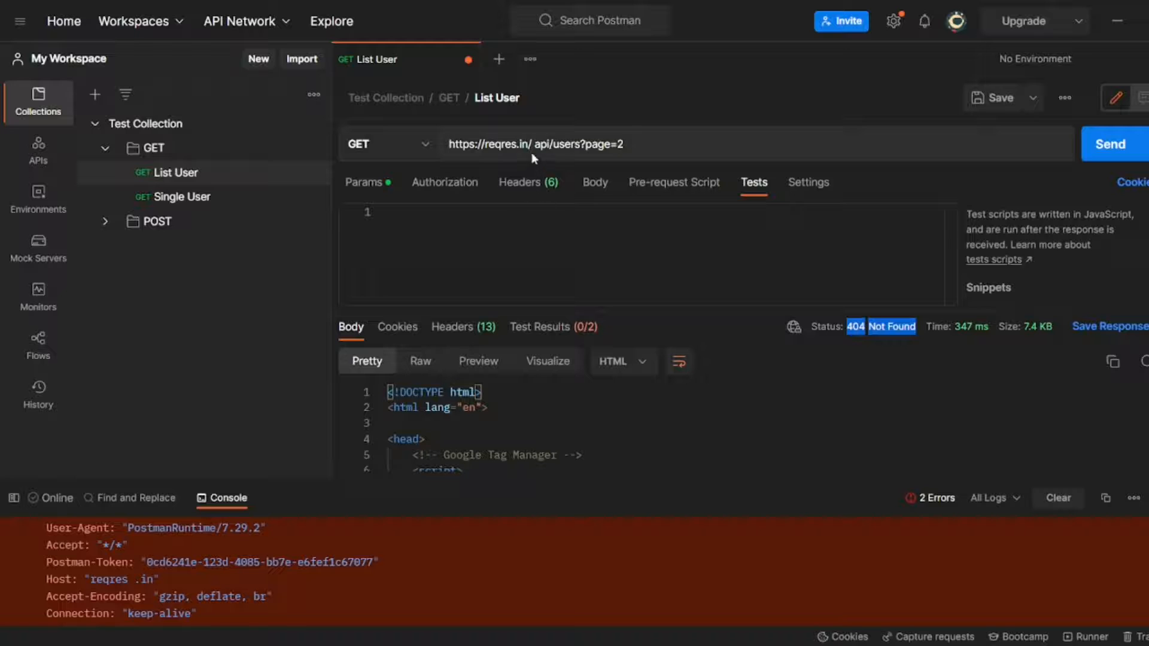
pyautogui.moveTo(624, 502)
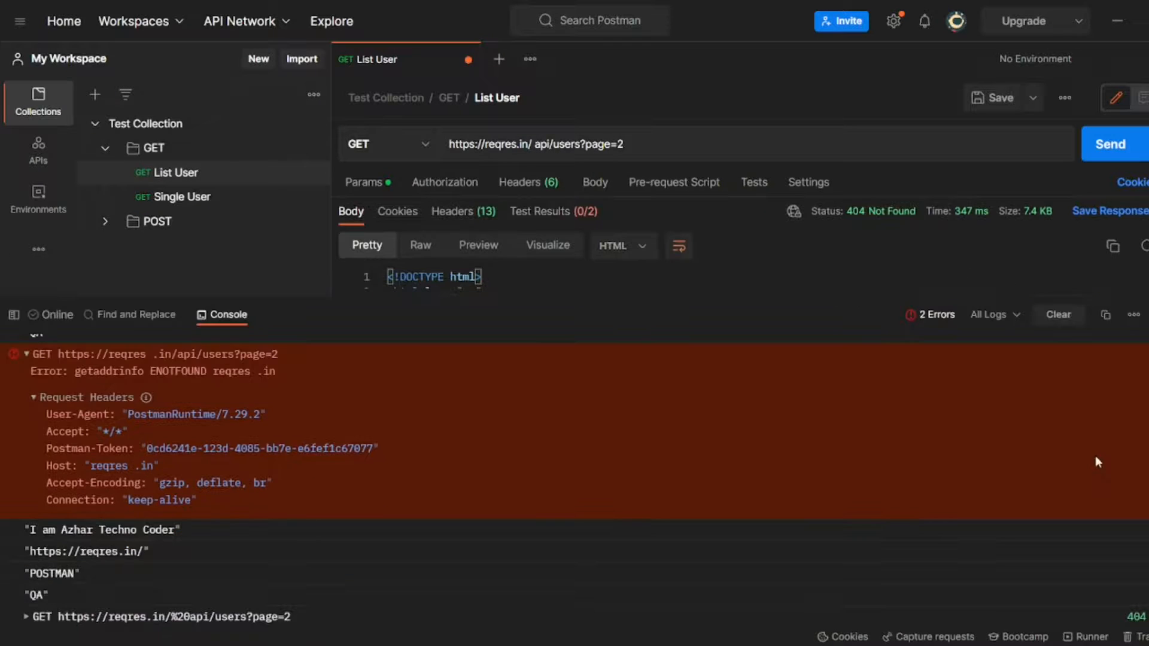
# - Clear the console, resend, and expand the 404 GET entry's request and response headers
pyautogui.click(1058, 314)
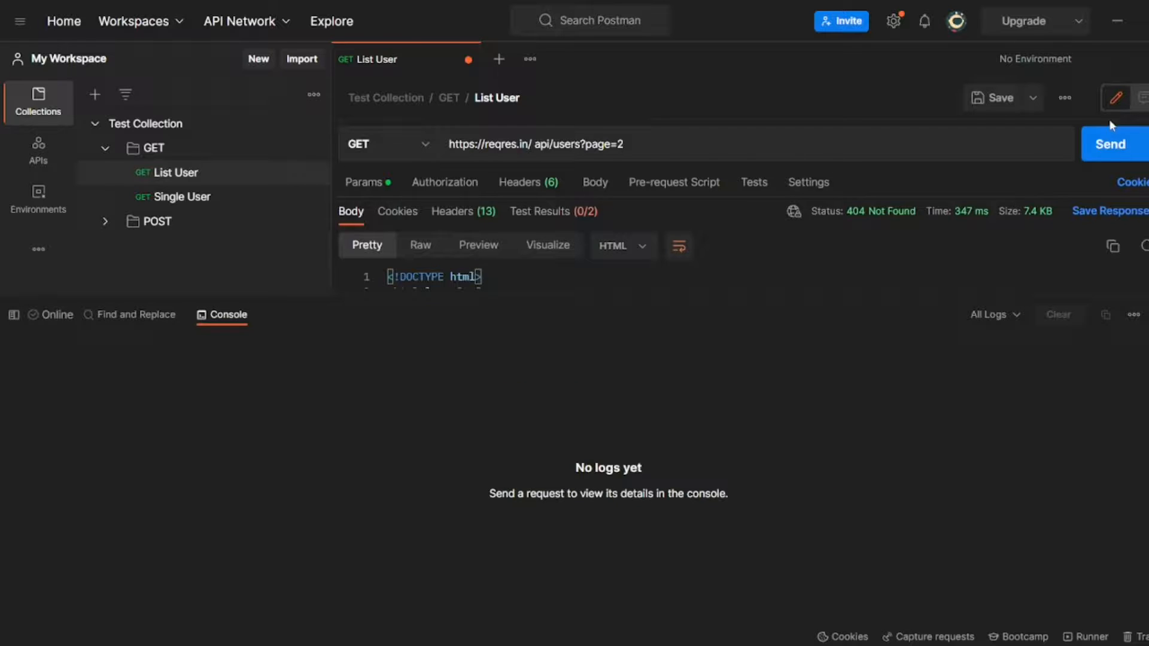
pyautogui.click(1109, 143)
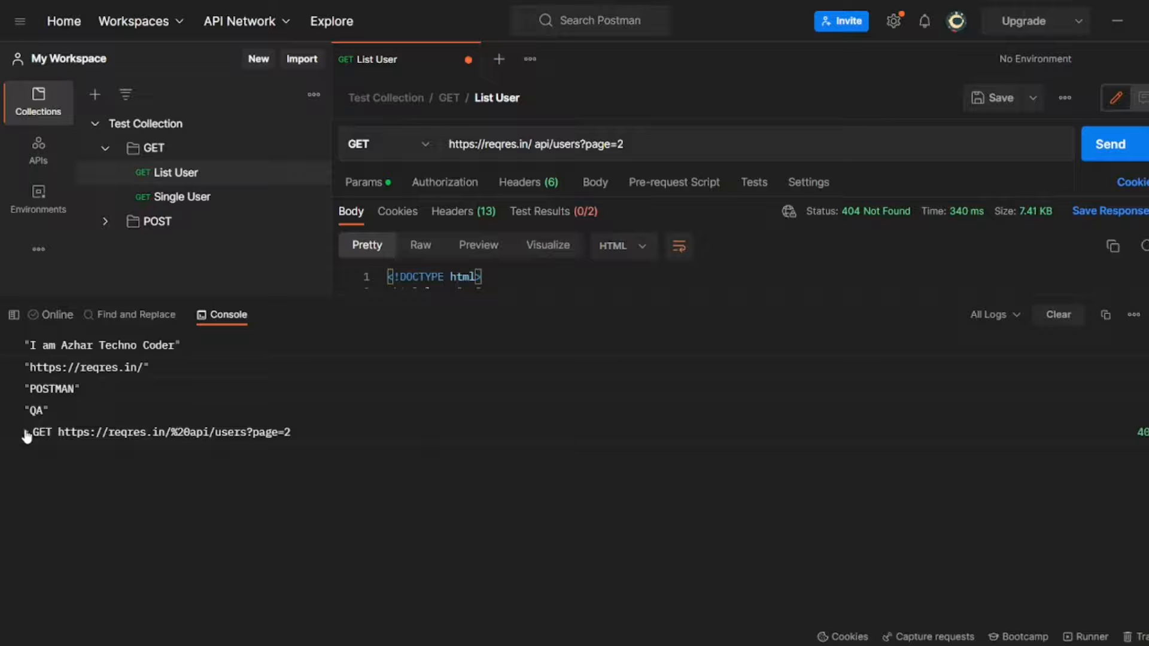
pyautogui.click(29, 431)
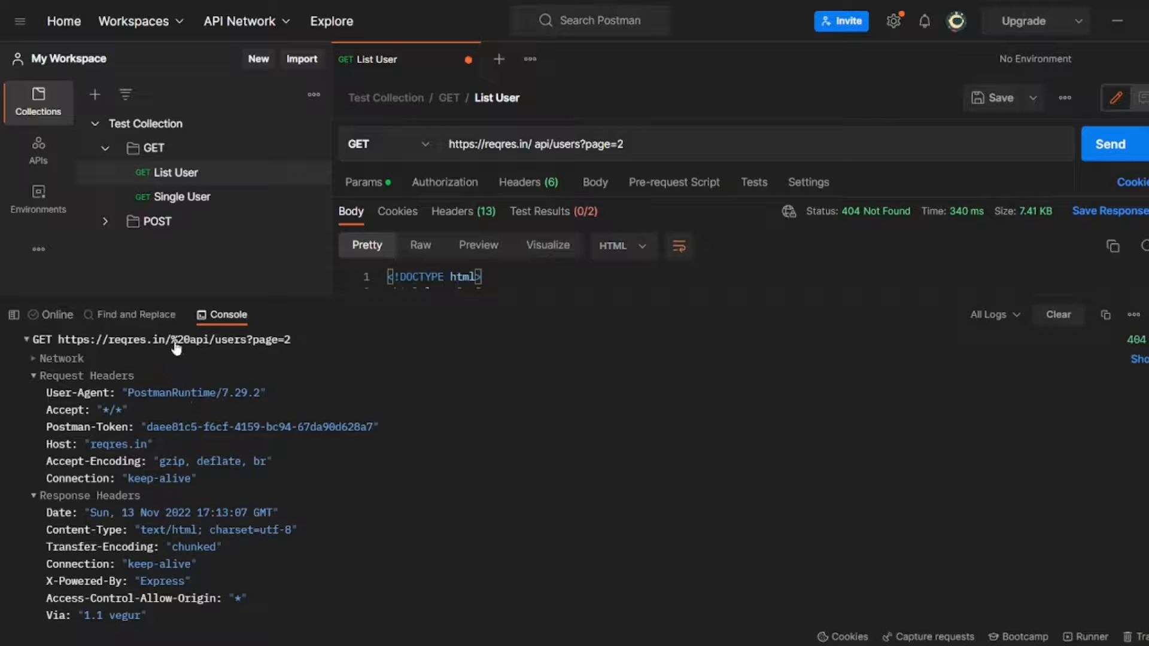
pyautogui.moveTo(182, 349)
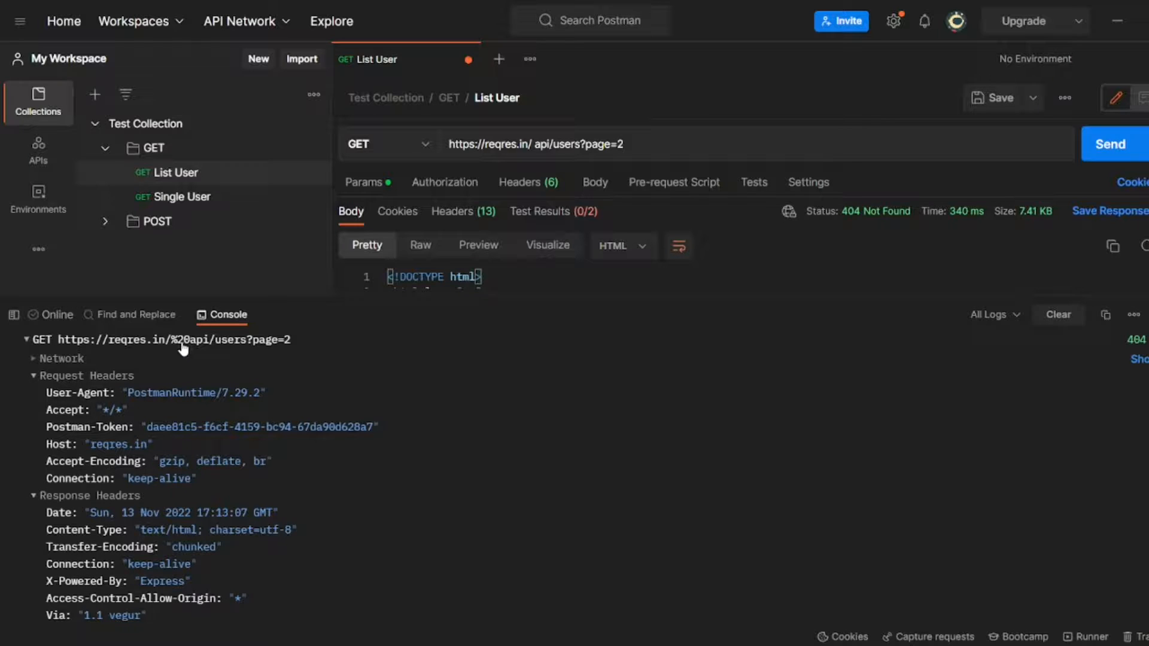
pyautogui.moveTo(290, 386)
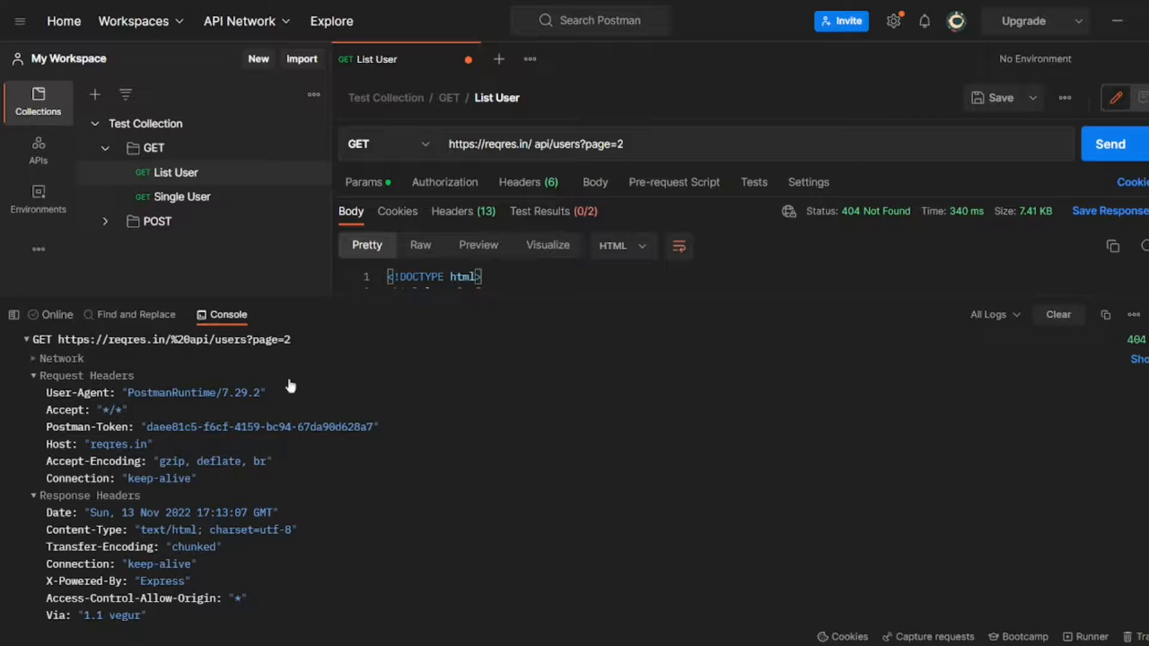
pyautogui.moveTo(151, 364)
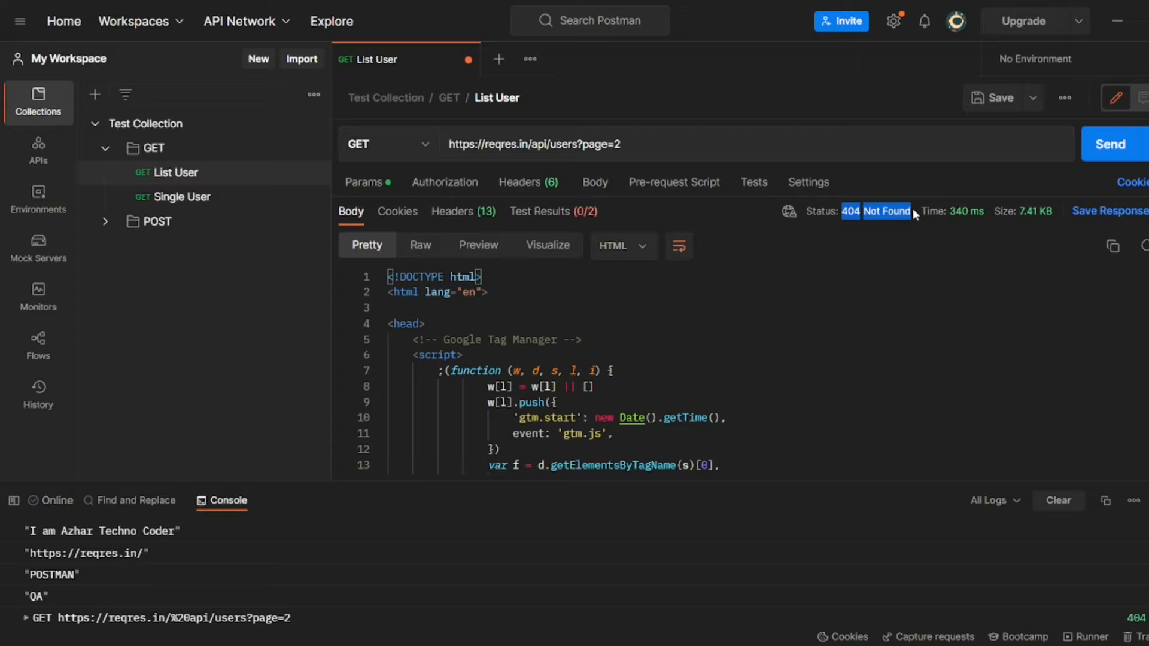
pyautogui.moveTo(616, 549)
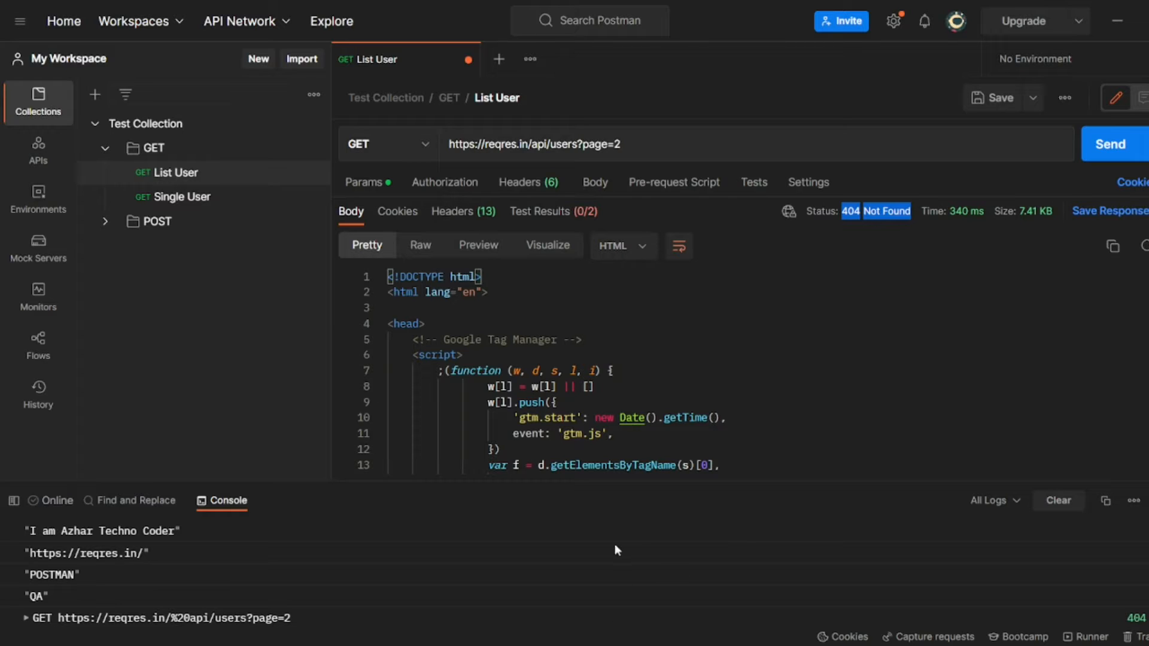
pyautogui.moveTo(372, 590)
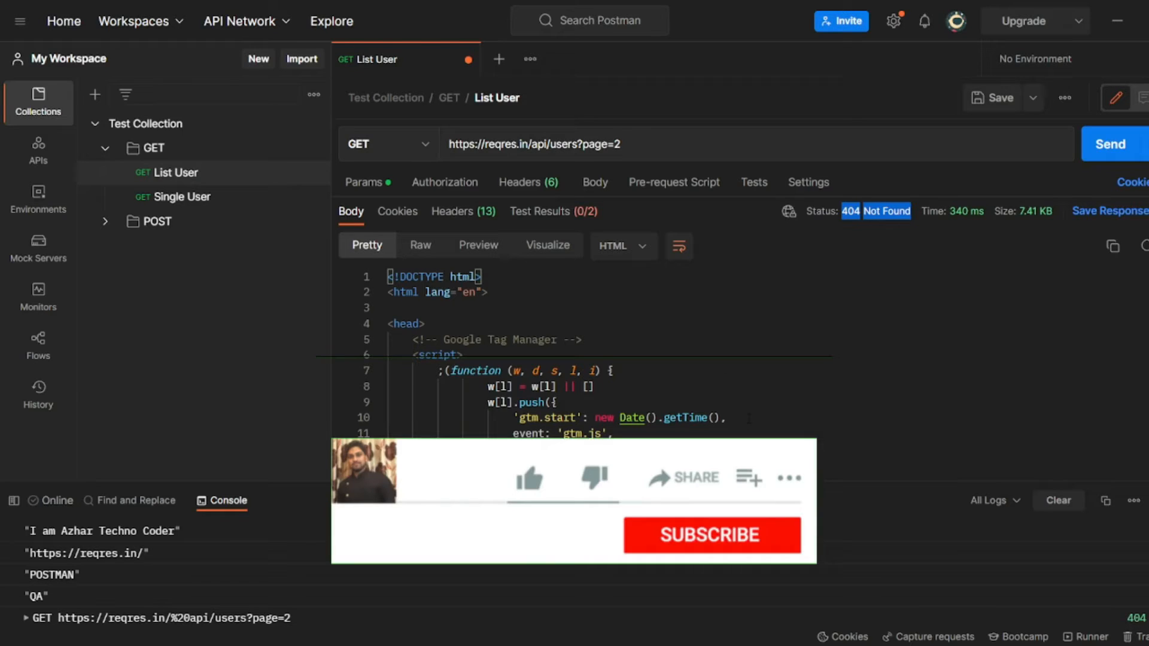
# - Click into the URL field to remove the stray space before api
pyautogui.click(711, 535)
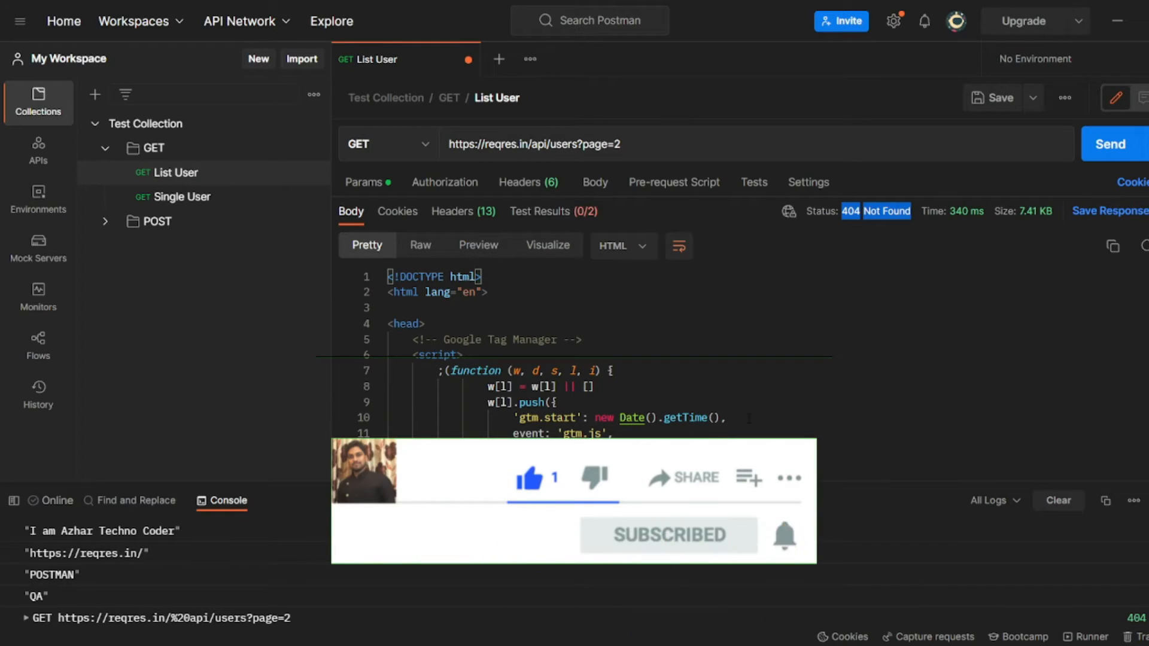